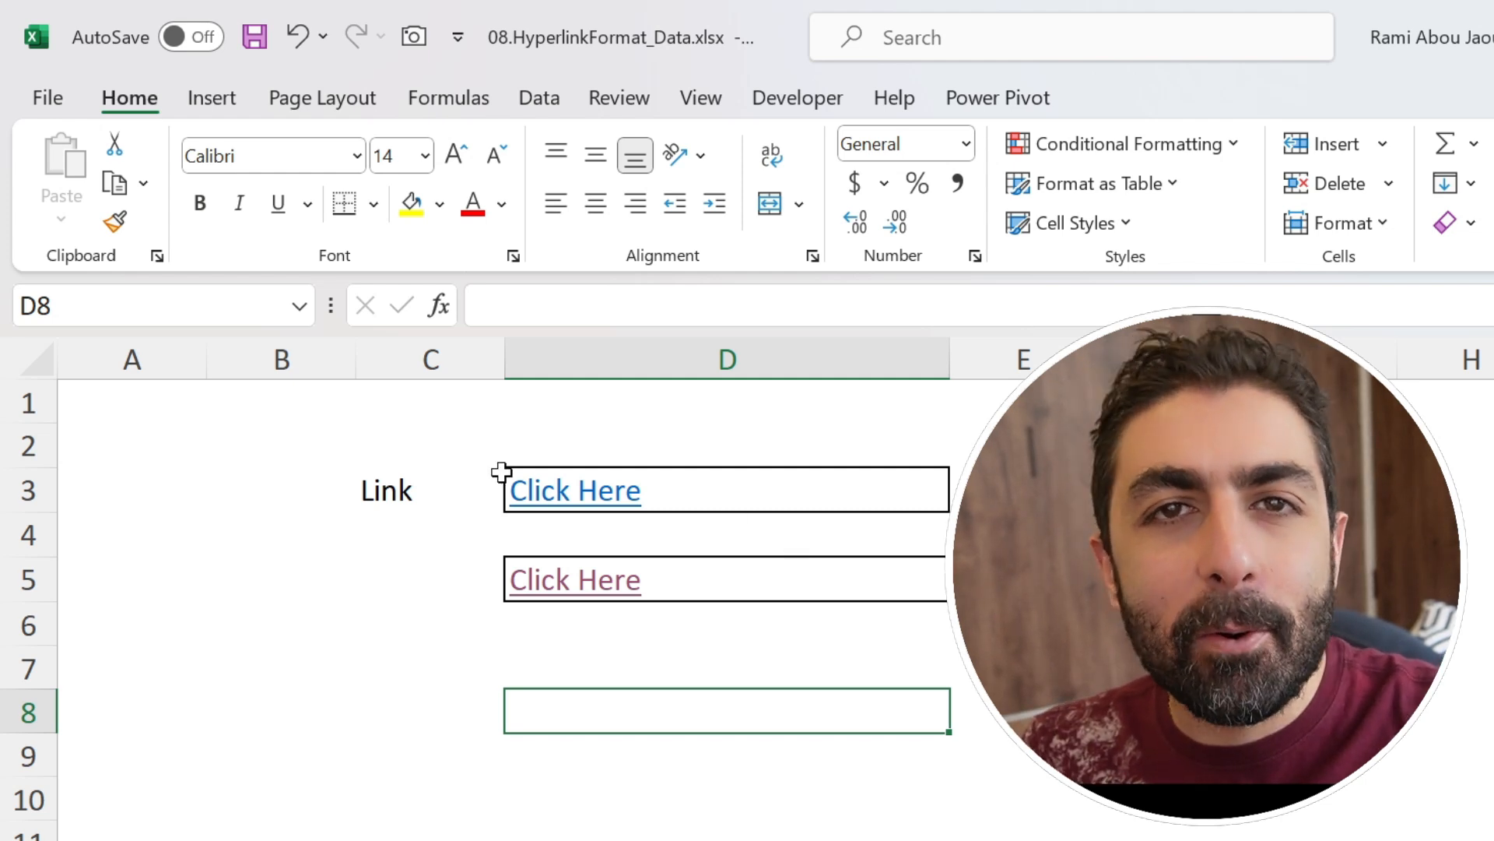
pyautogui.moveTo(364, 734)
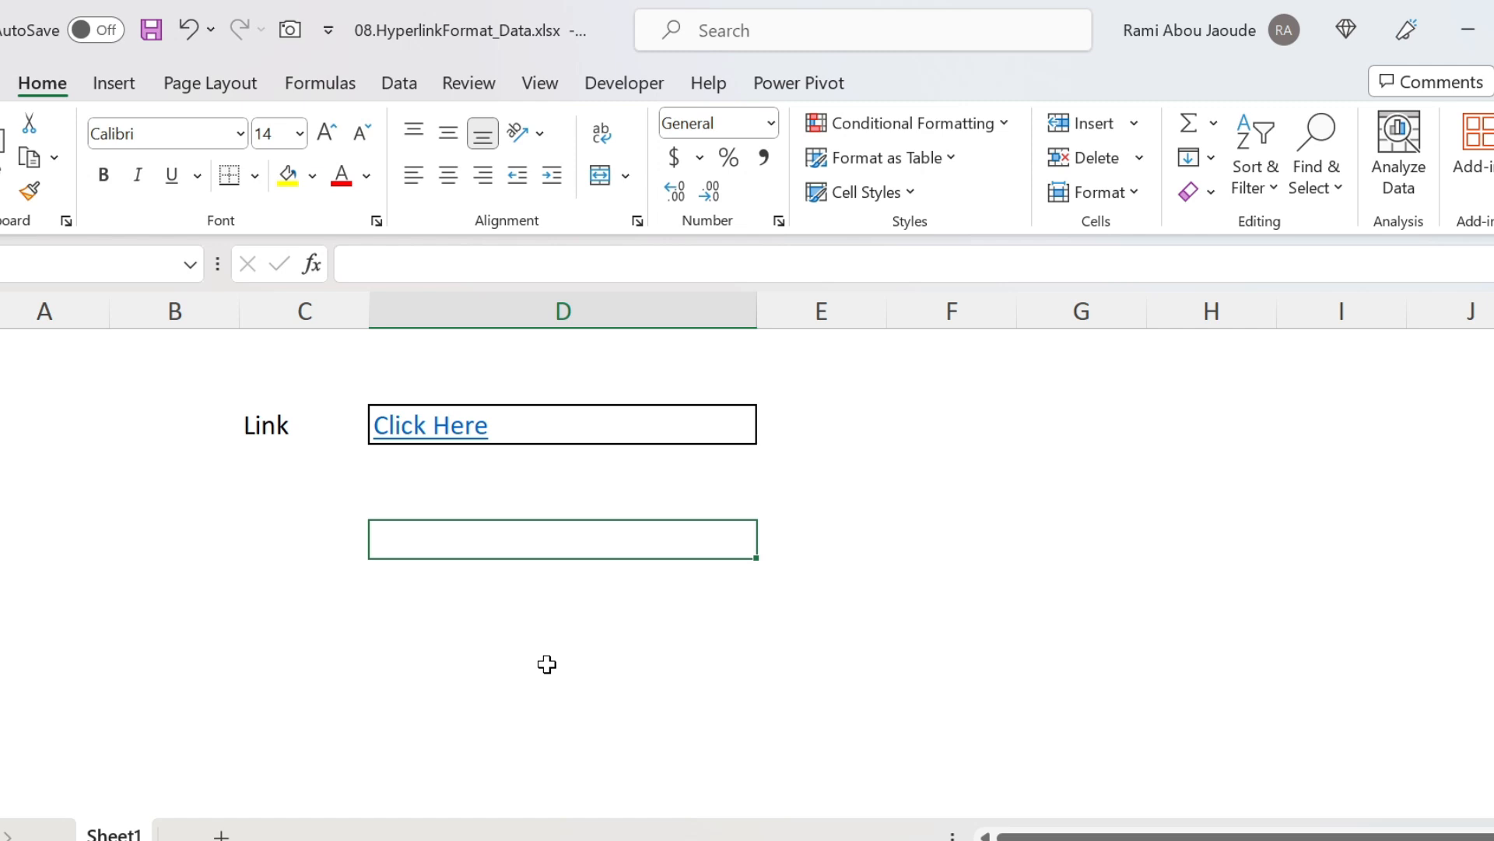
pyautogui.moveTo(566, 529)
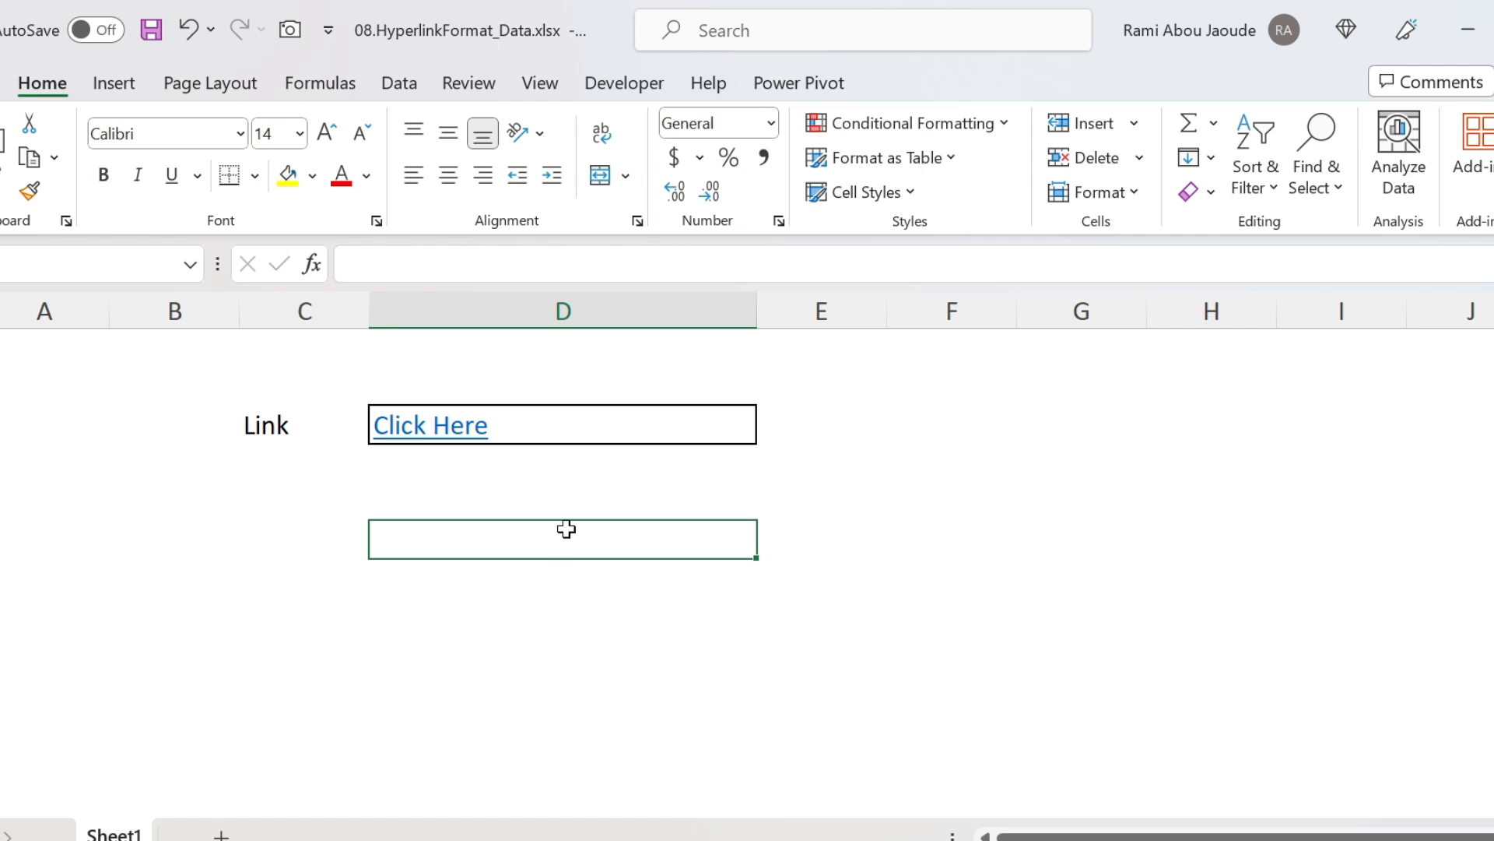
pyautogui.moveTo(965, 204)
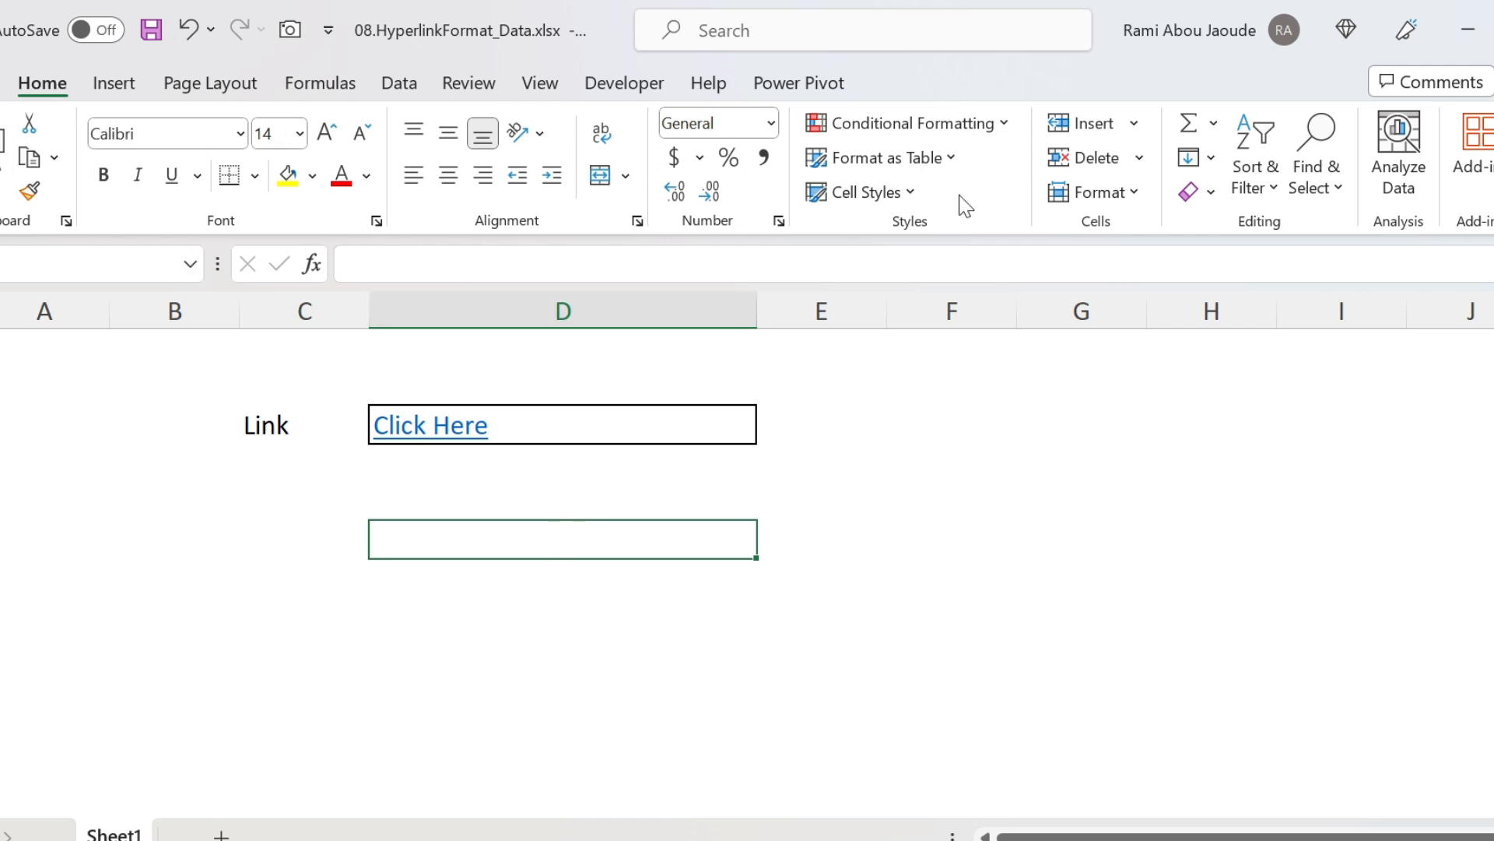
# Step: Give the Hyperlink cell style an orange font colour so 'Click Here' in D3 shows orange
pyautogui.click(860, 193)
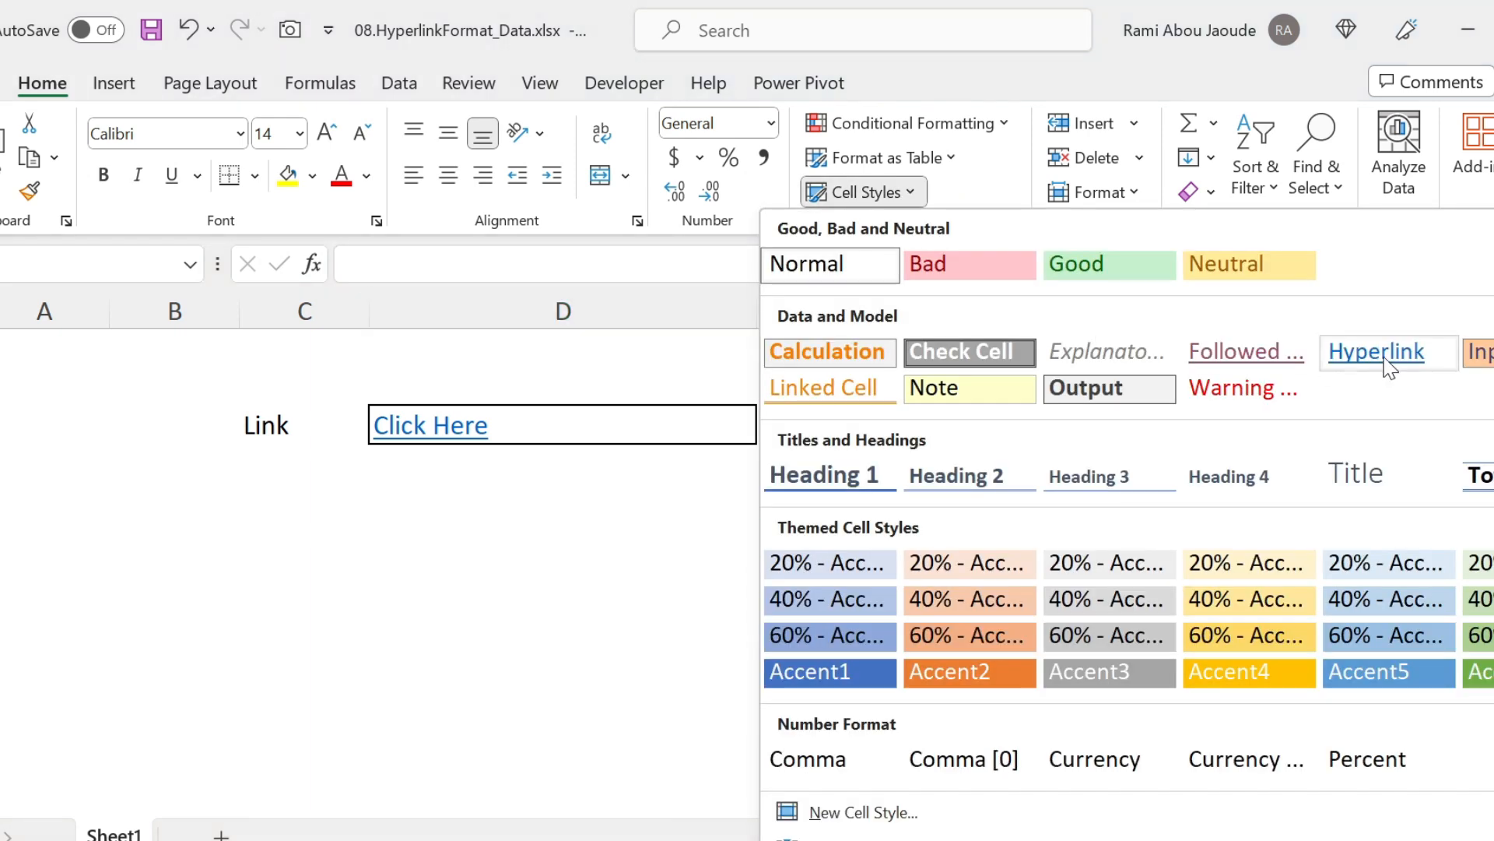
pyautogui.rightClick(1376, 351)
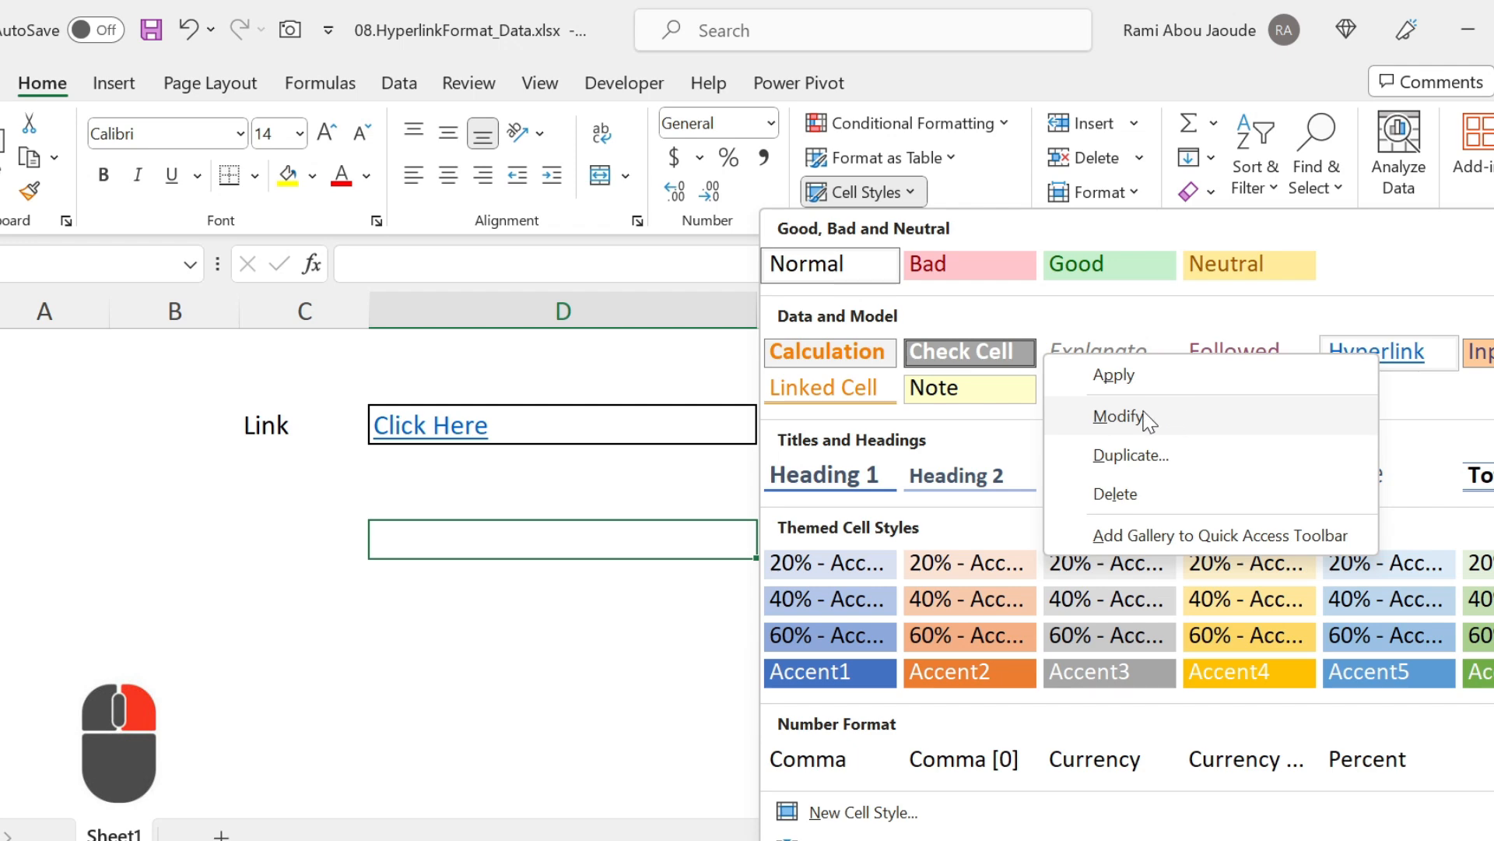
pyautogui.click(1117, 418)
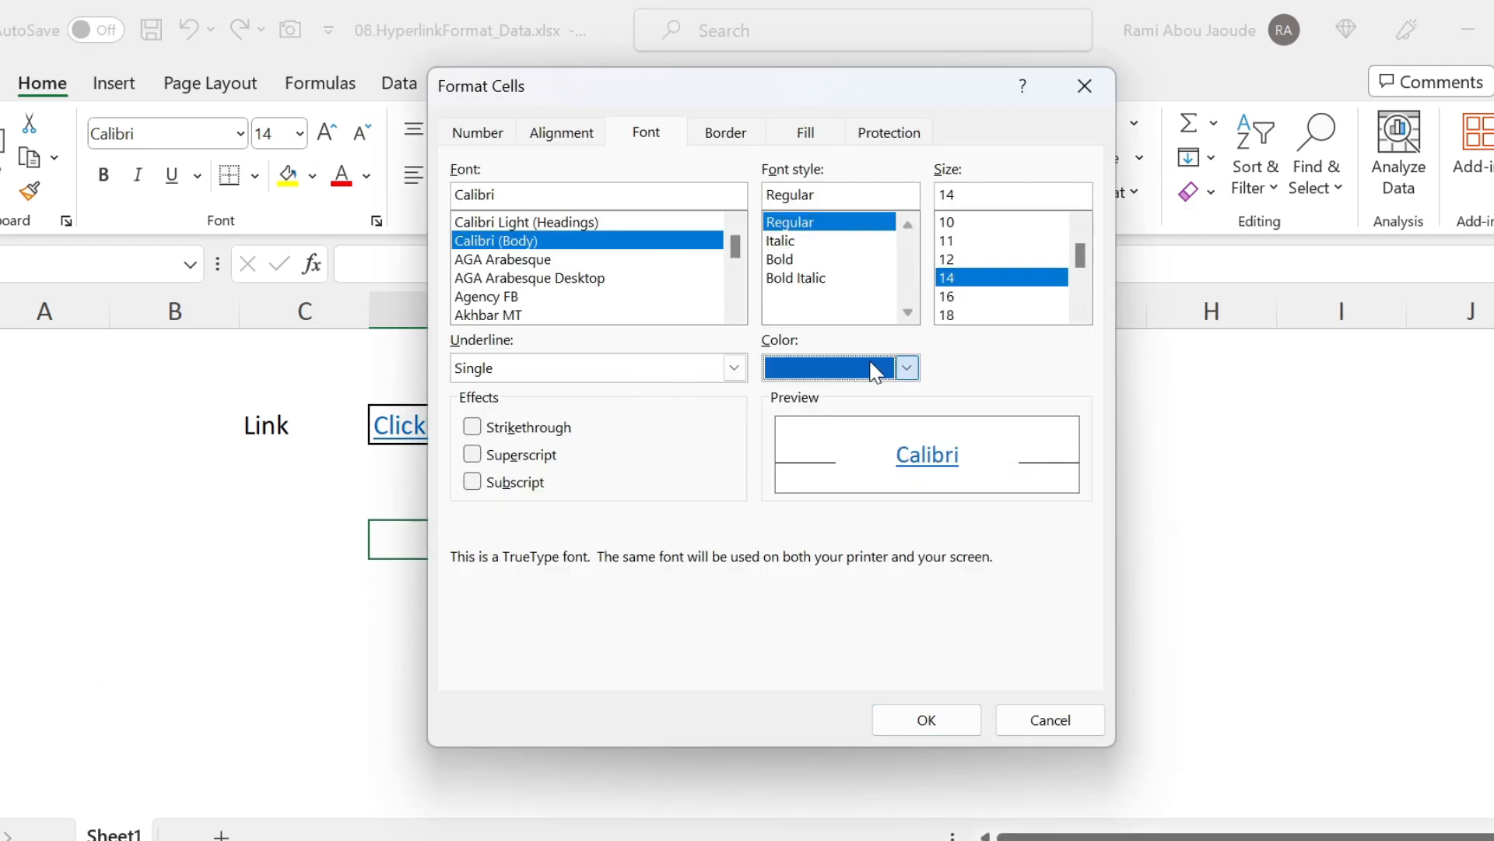
pyautogui.click(906, 367)
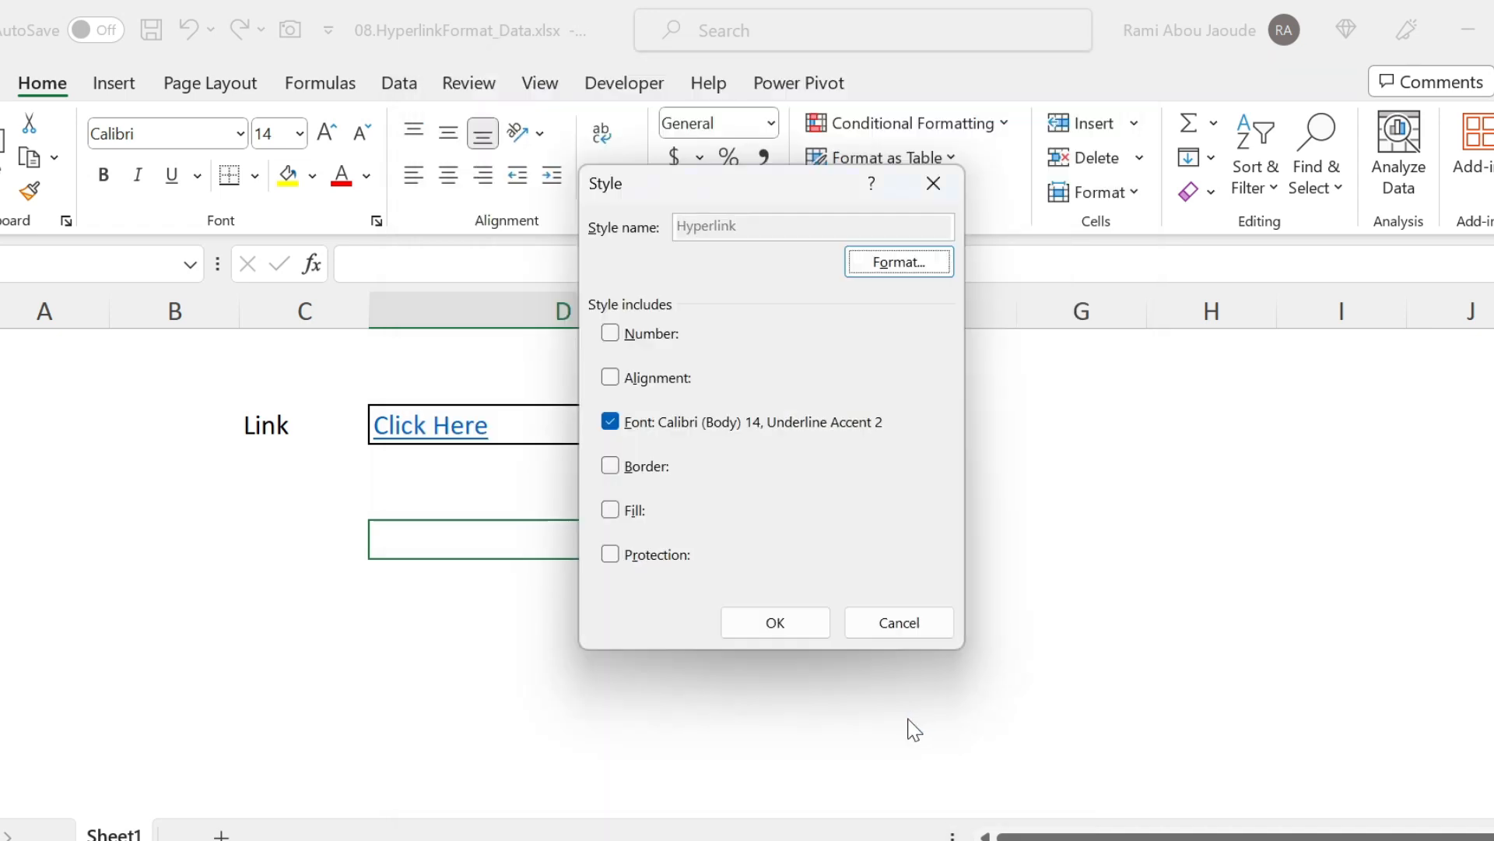
pyautogui.click(775, 622)
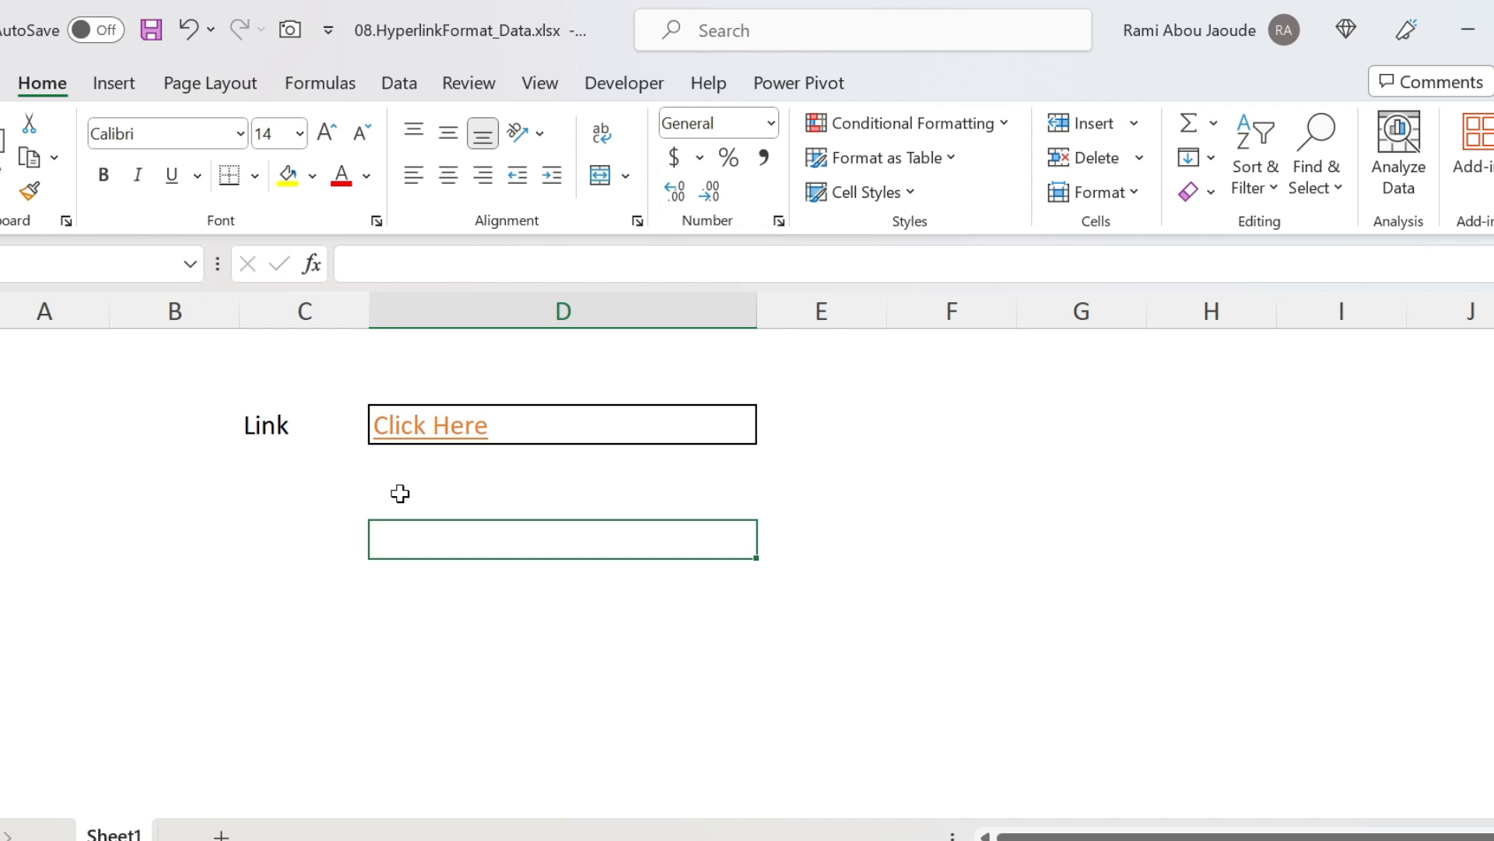
# Step: Follow the D3 link so it turns purple, then return to the Cell Styles gallery
pyautogui.click(430, 424)
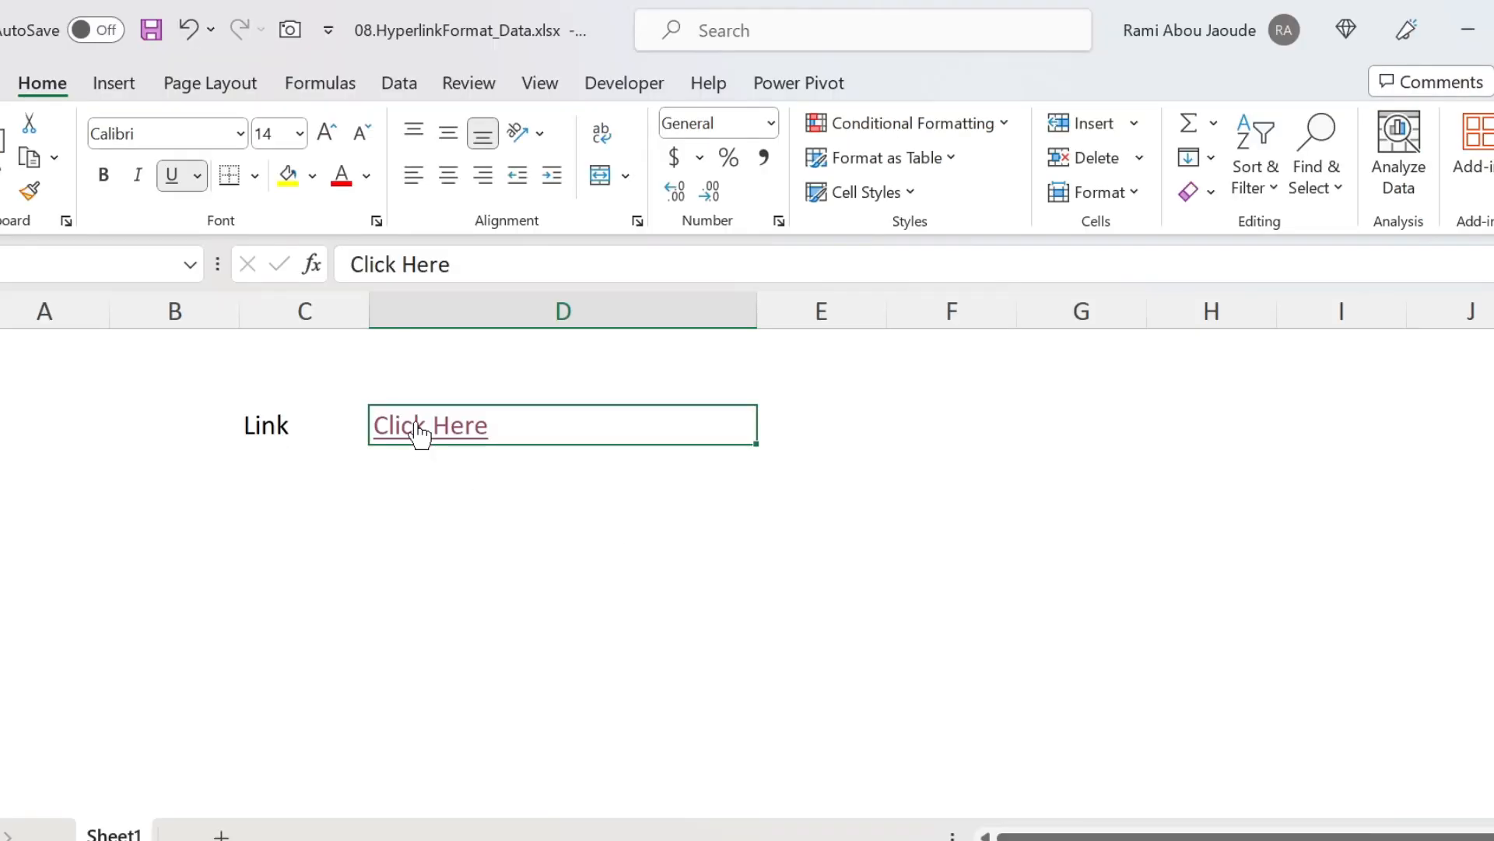
pyautogui.moveTo(742, 194)
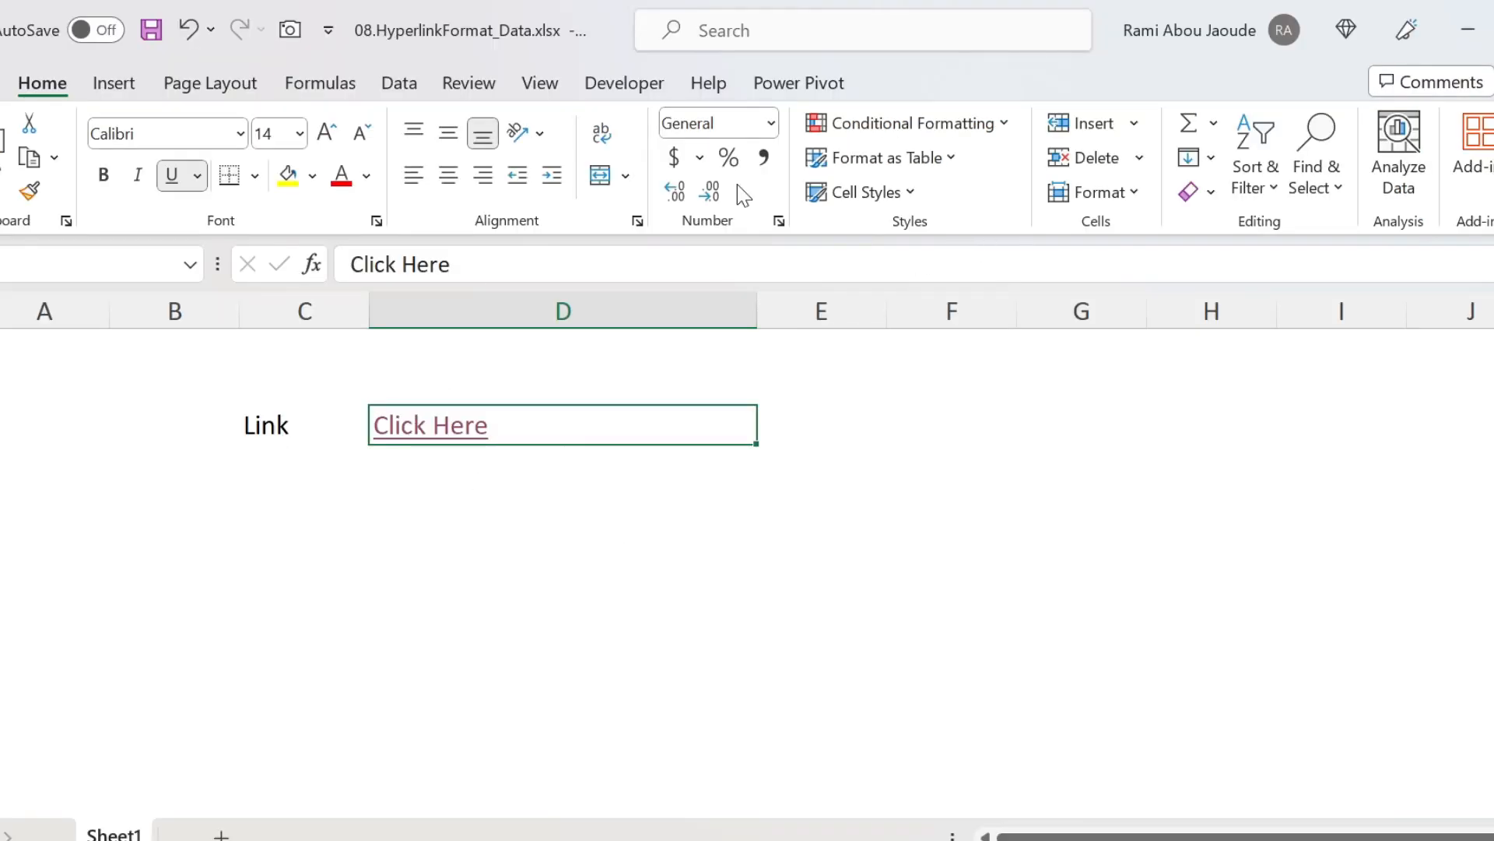
pyautogui.click(860, 193)
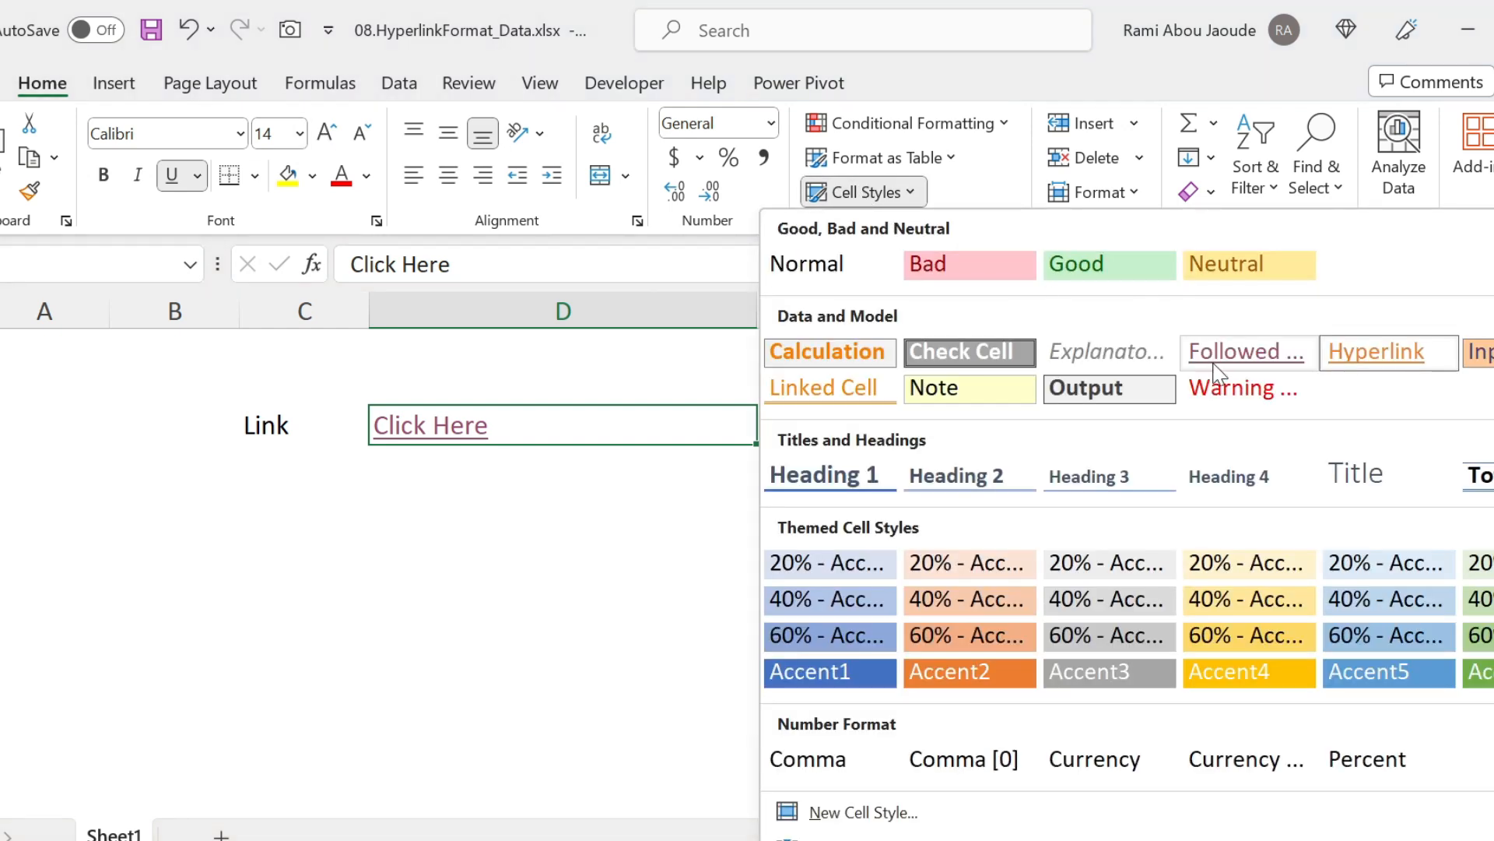
pyautogui.moveTo(1221, 369)
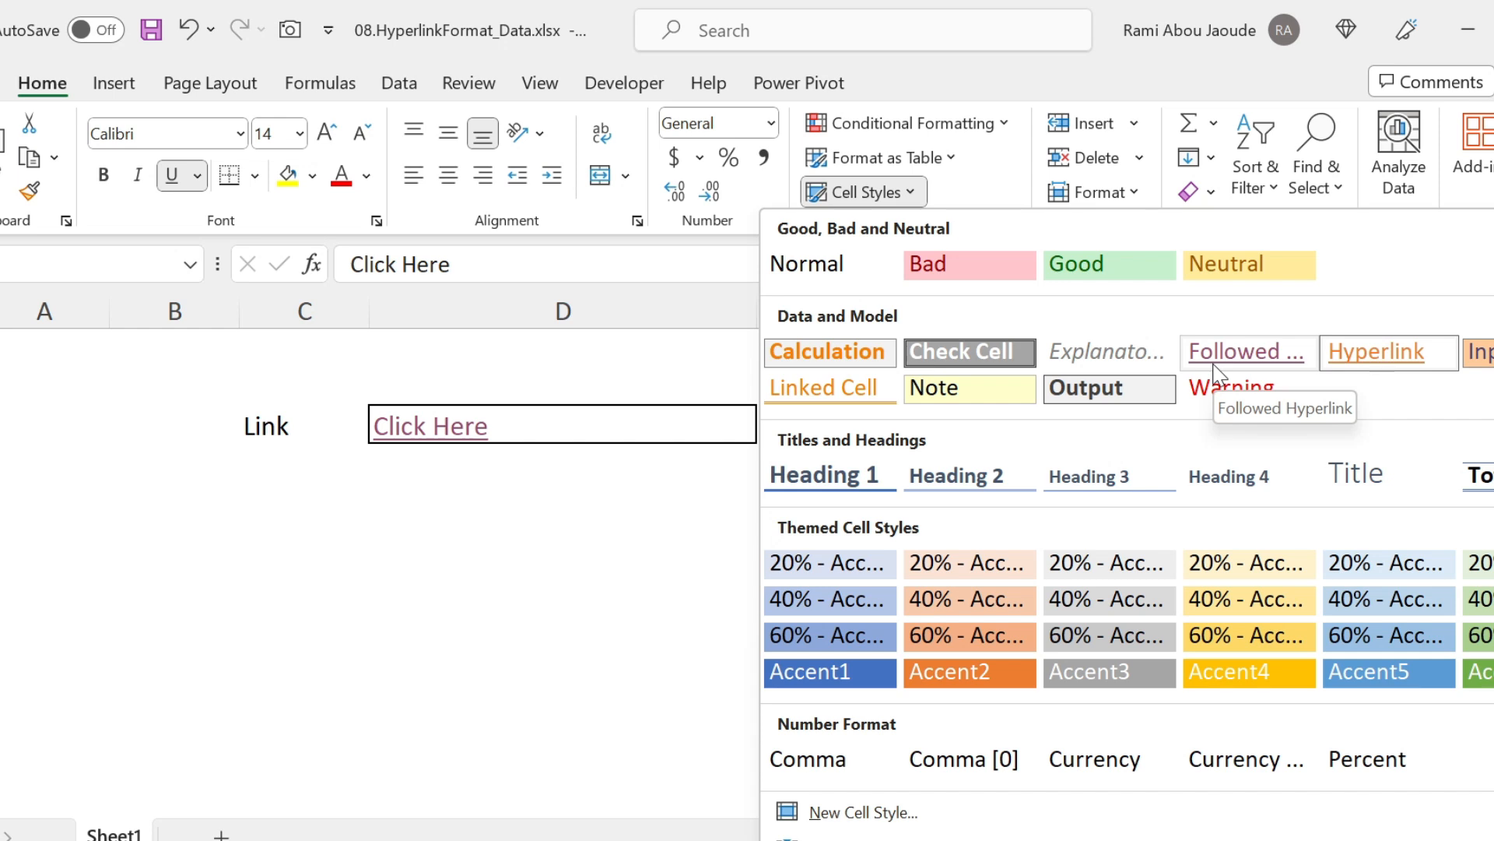
pyautogui.moveTo(1256, 358)
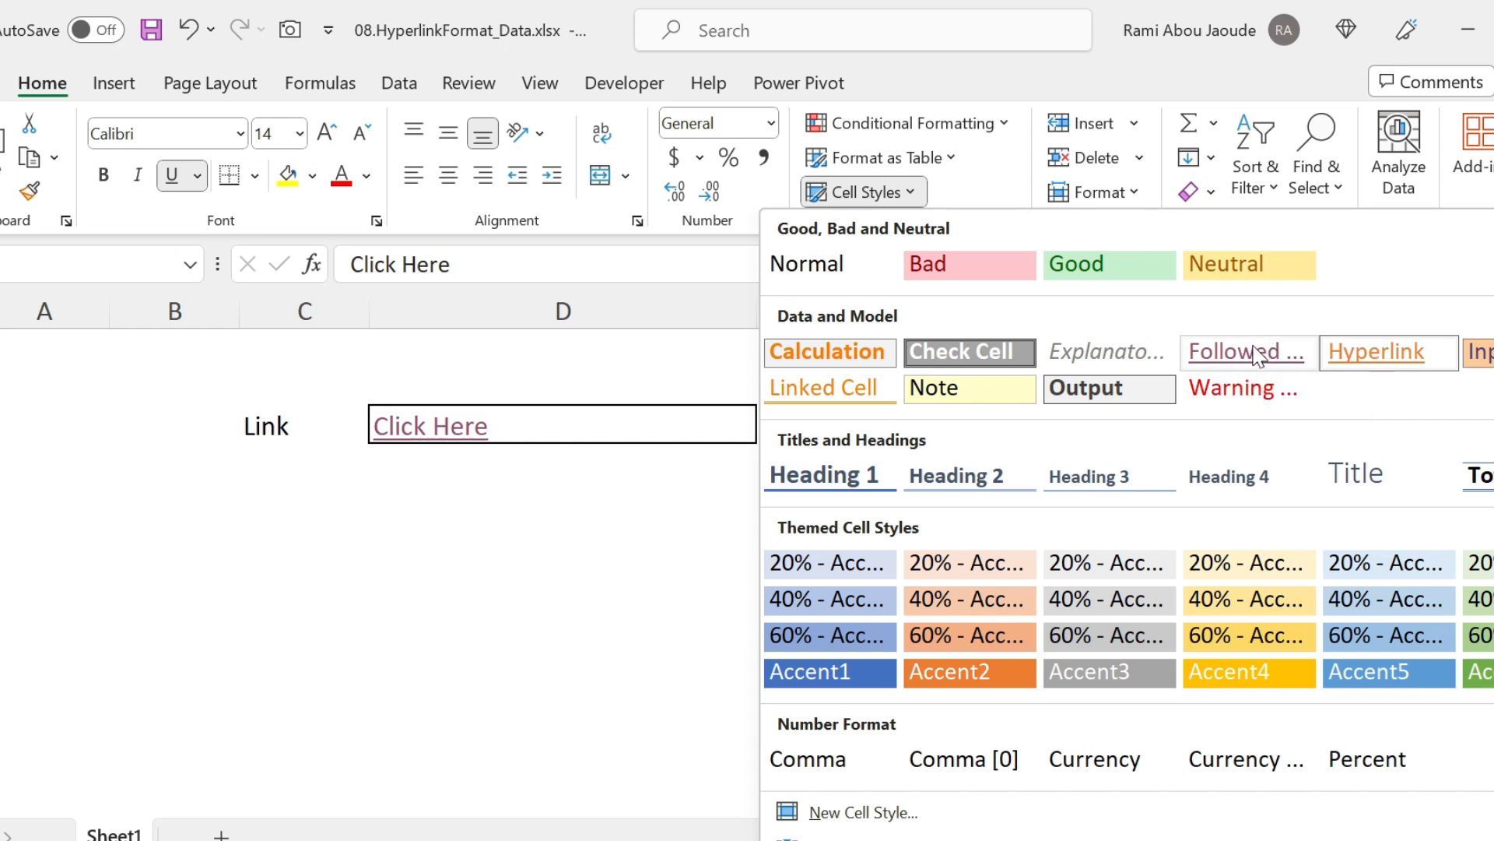
# Step: Give the Followed Hyperlink cell style a blue font colour
pyautogui.rightClick(1250, 351)
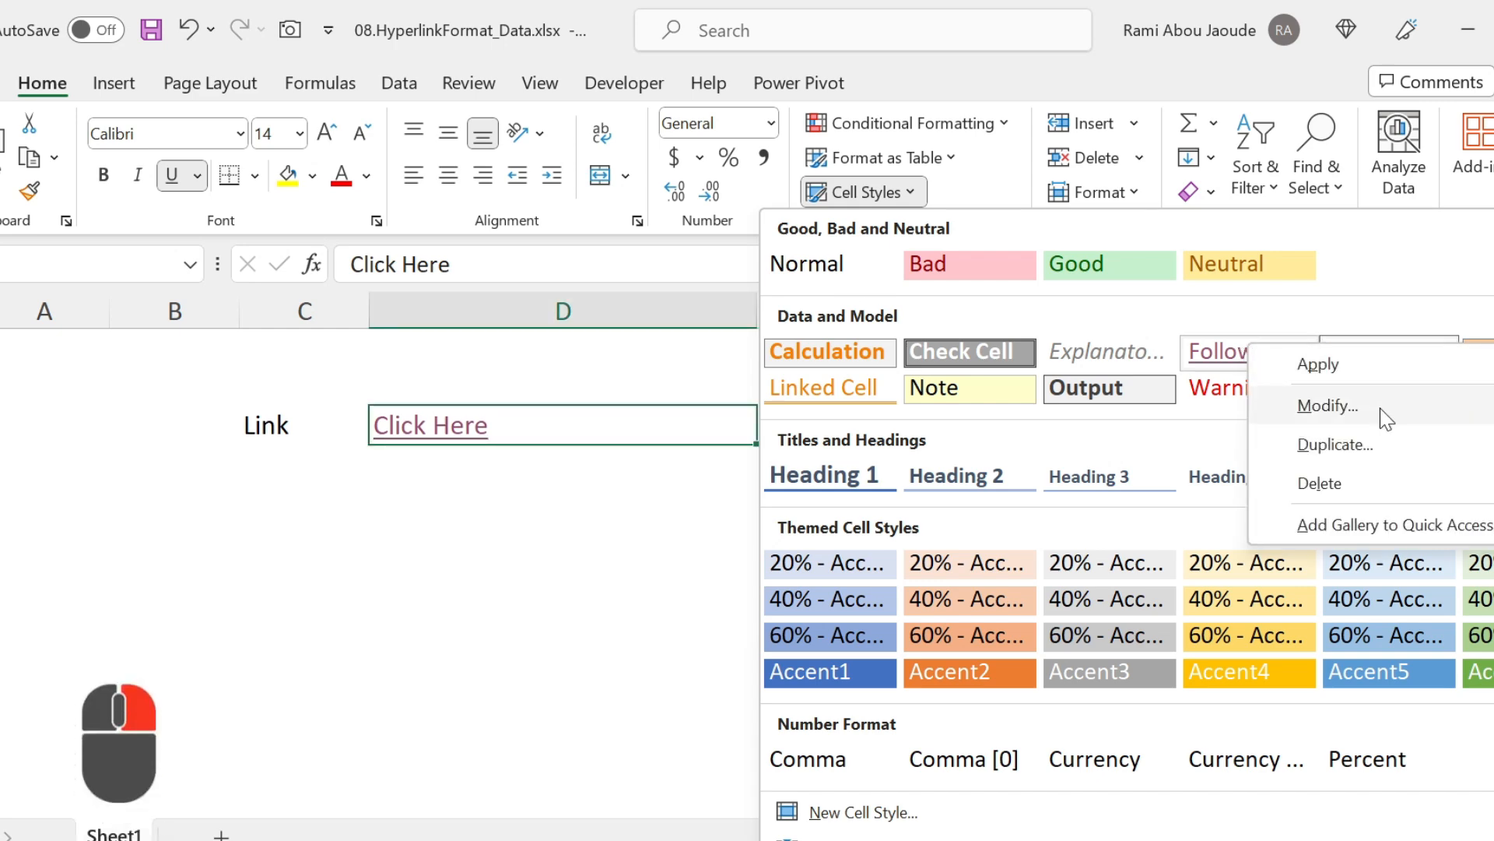
pyautogui.click(1328, 404)
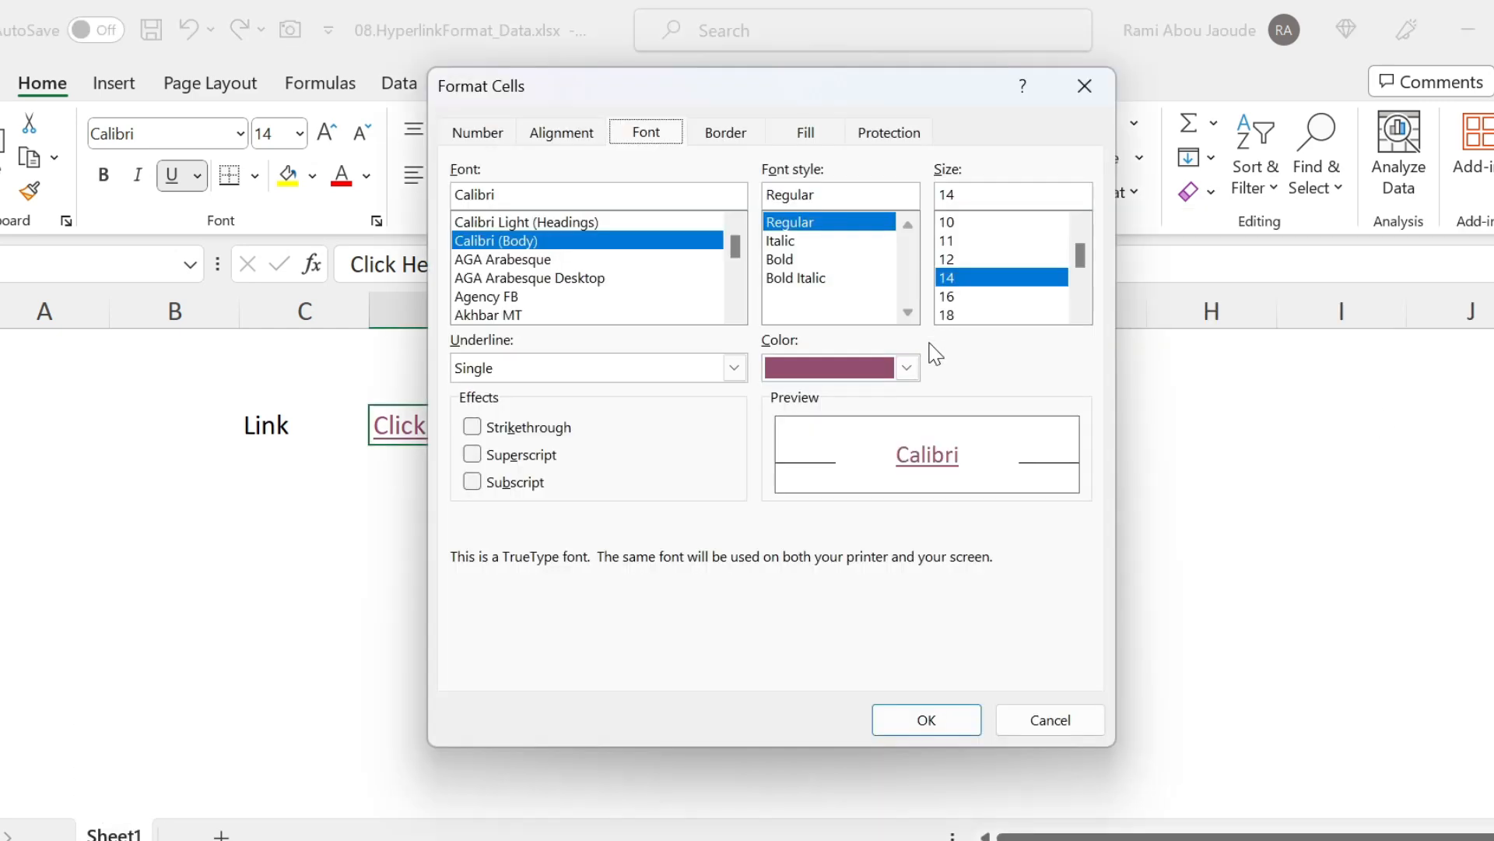
pyautogui.click(906, 367)
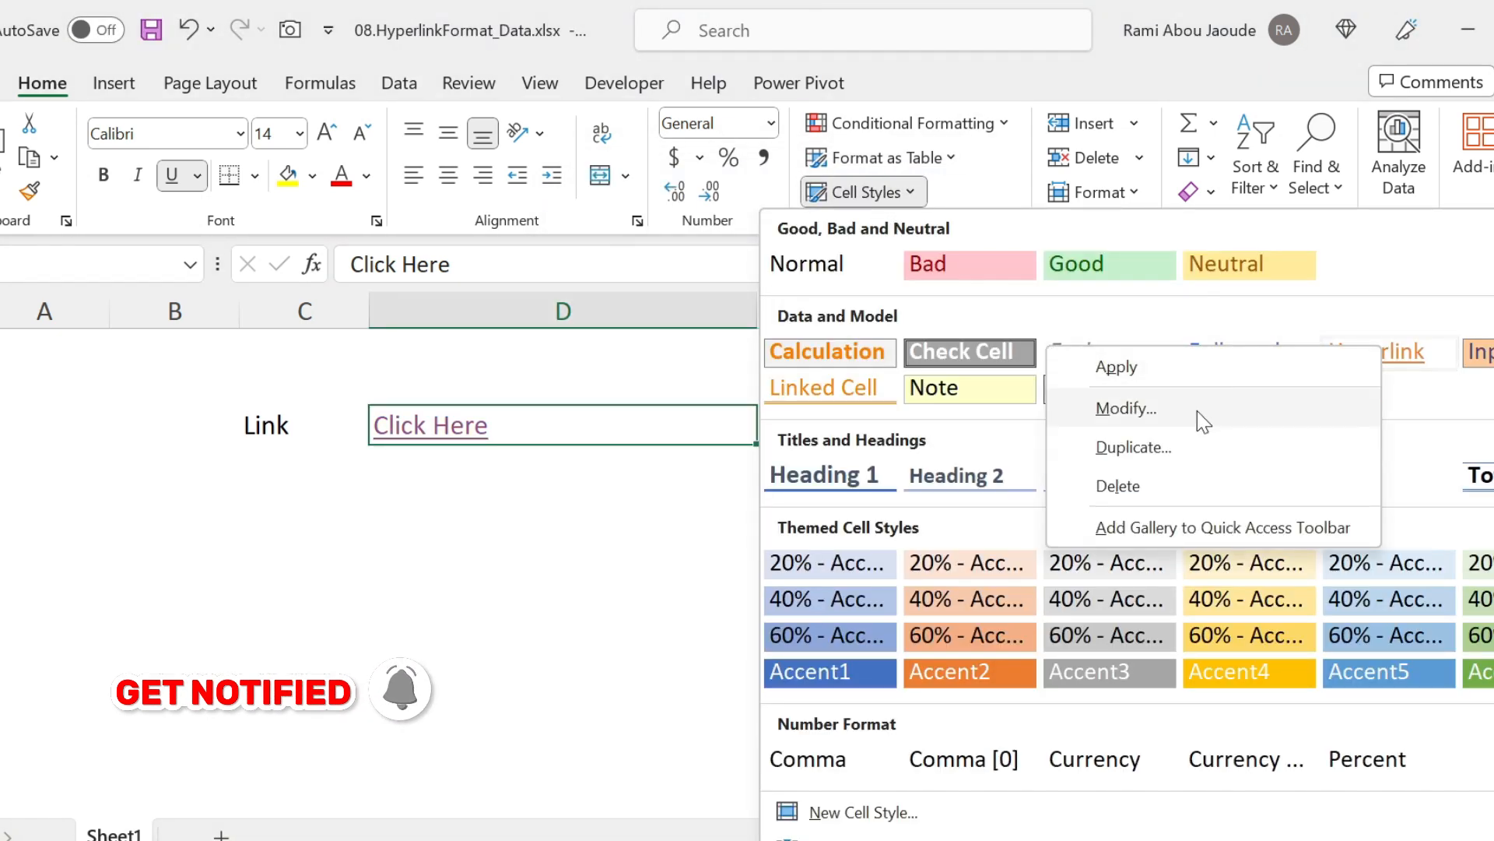
# Step: Give the Hyperlink style the same blue, then follow the D3 link to google.com
pyautogui.click(1125, 408)
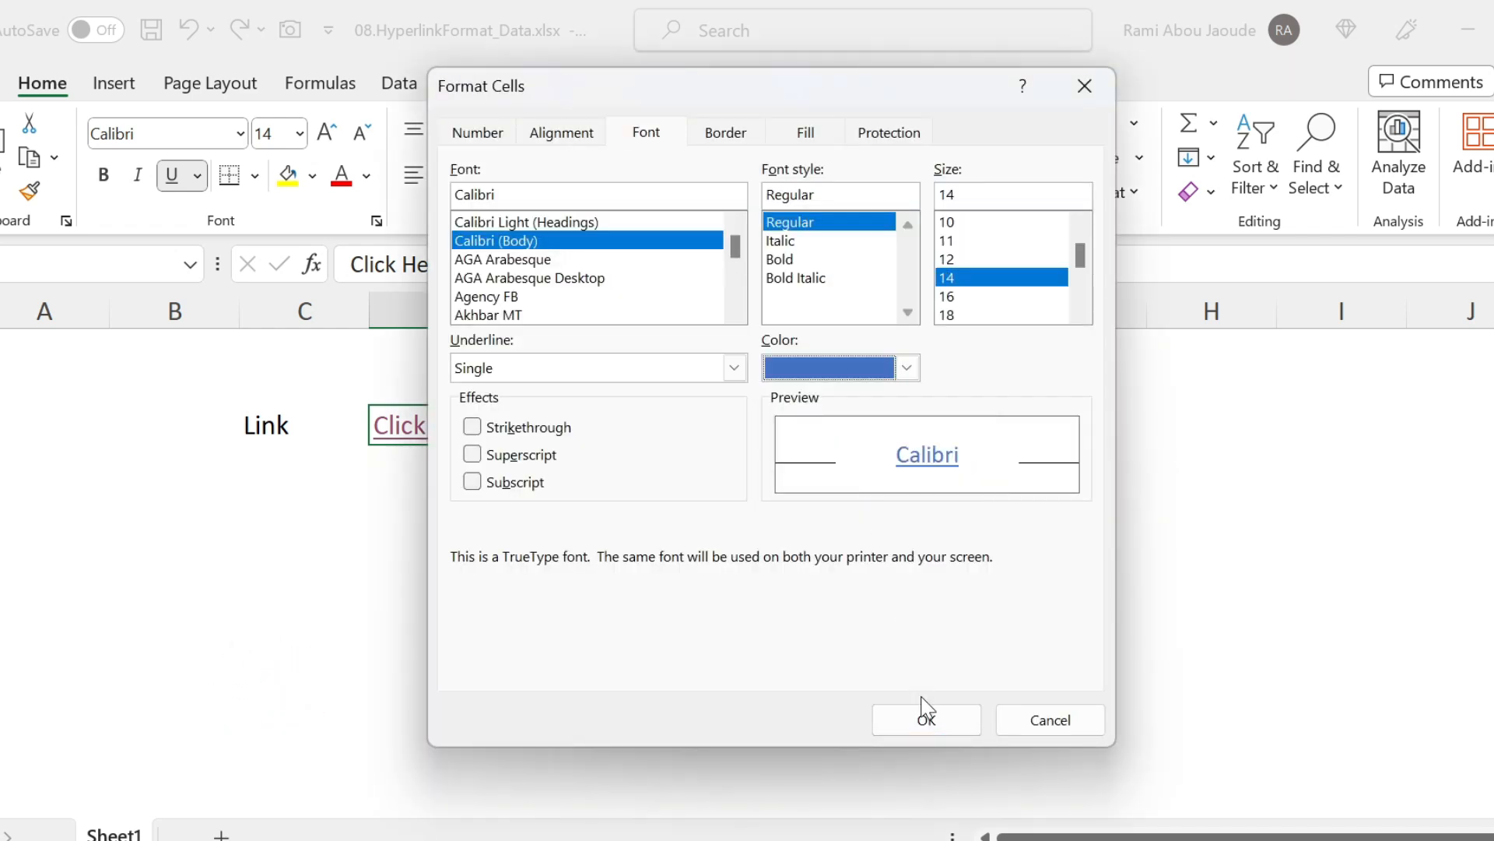
pyautogui.click(926, 719)
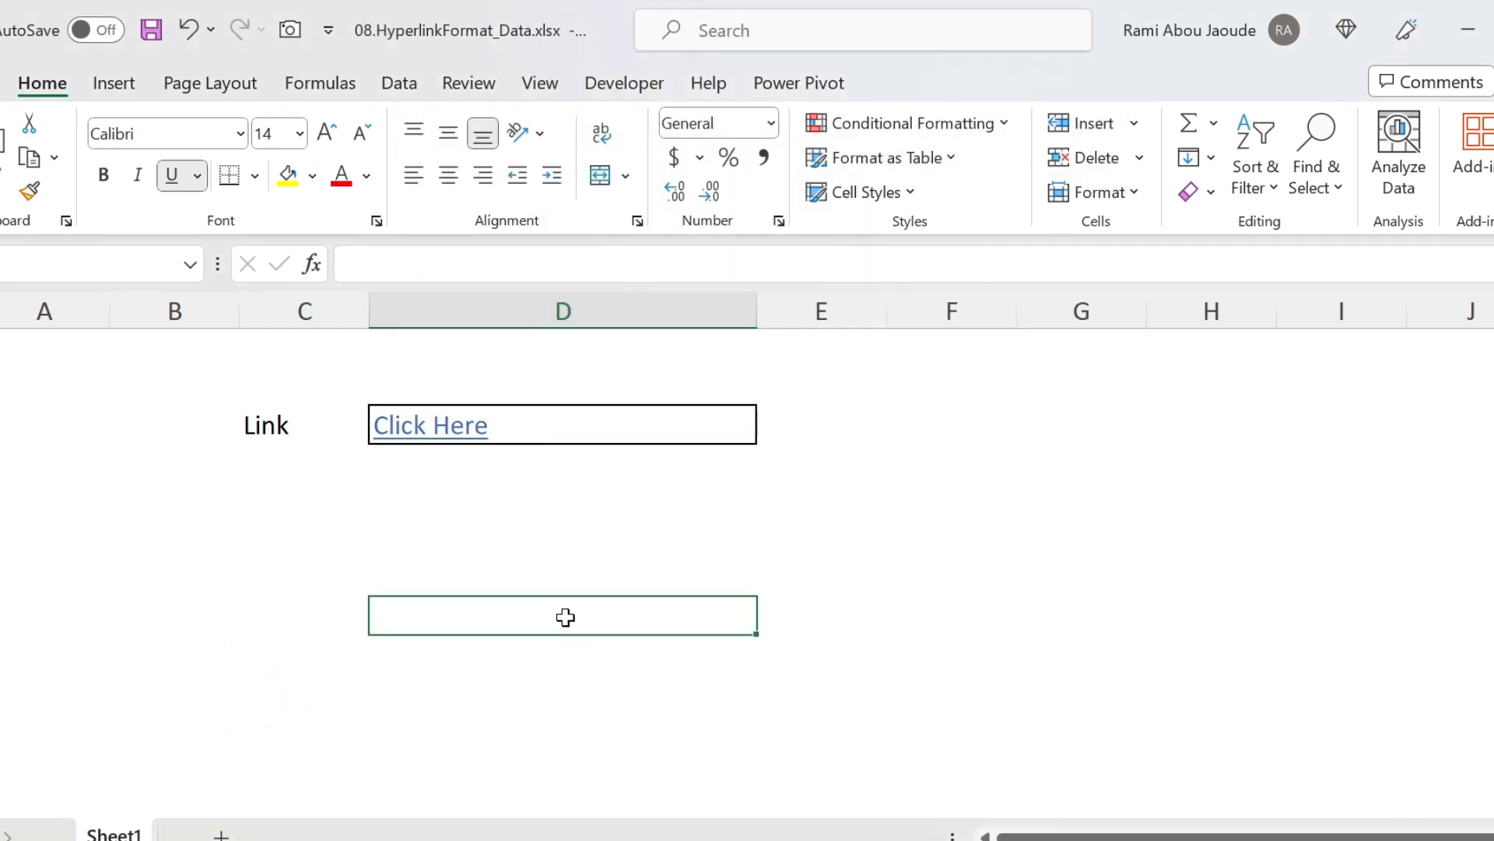
pyautogui.click(429, 425)
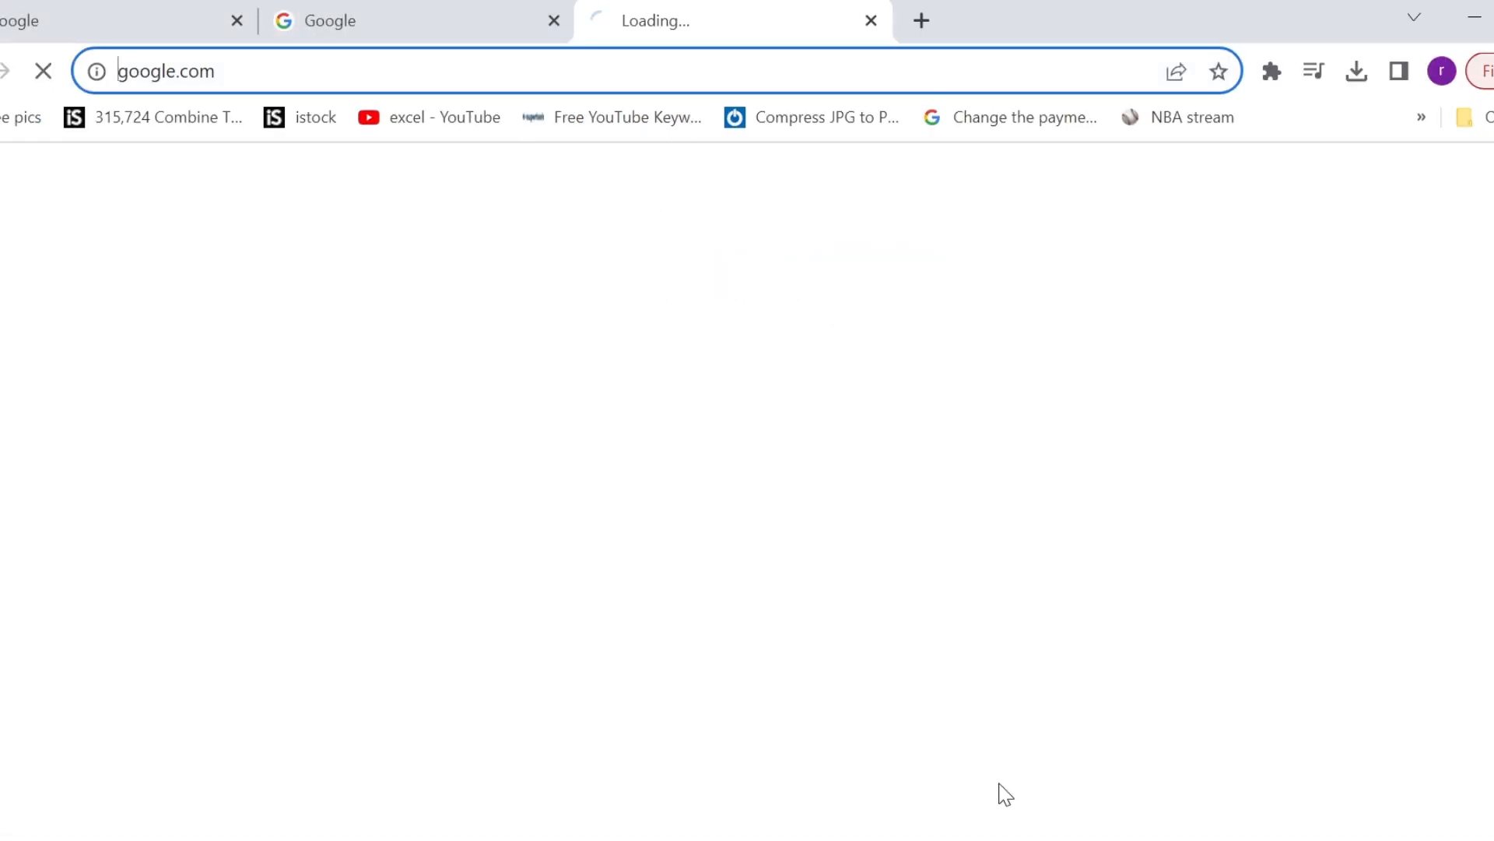